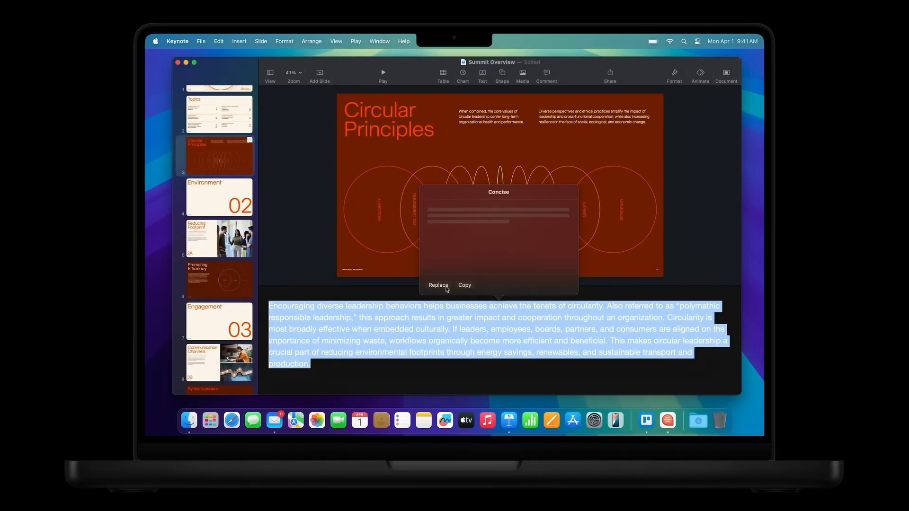
Accept the Writing Tools Concise rewrite as the Circular Principles slide's presenter notes.
left_click(438, 285)
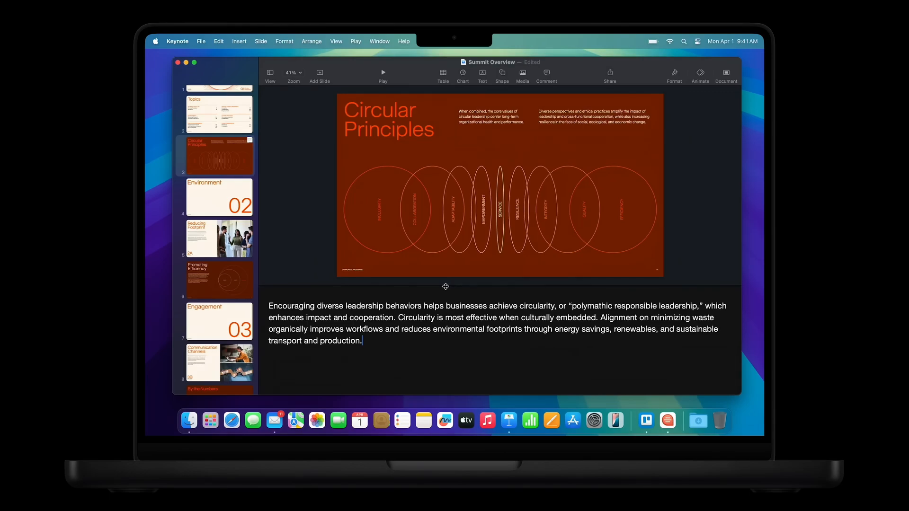